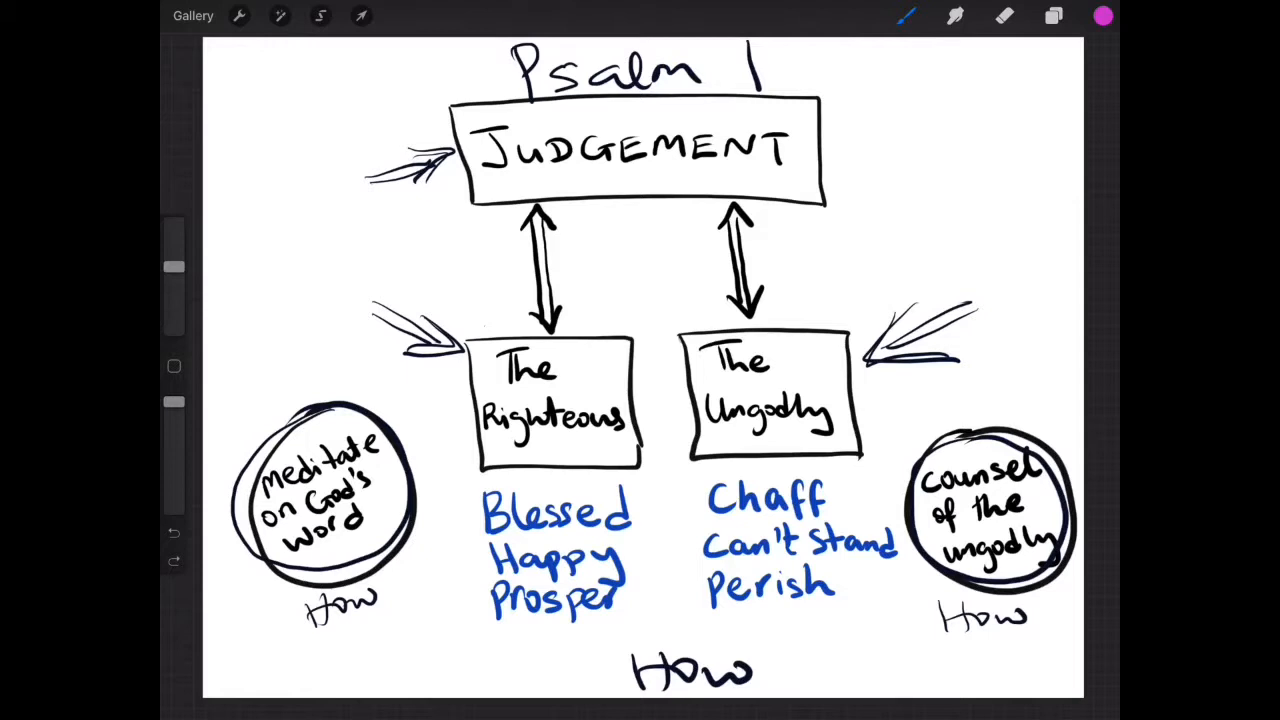
# Draw pink arrows from the meditate circle to the Blessed list, and arrows at Chaff and Perish.
pyautogui.moveTo(410, 500); pyautogui.dragTo(465, 500)
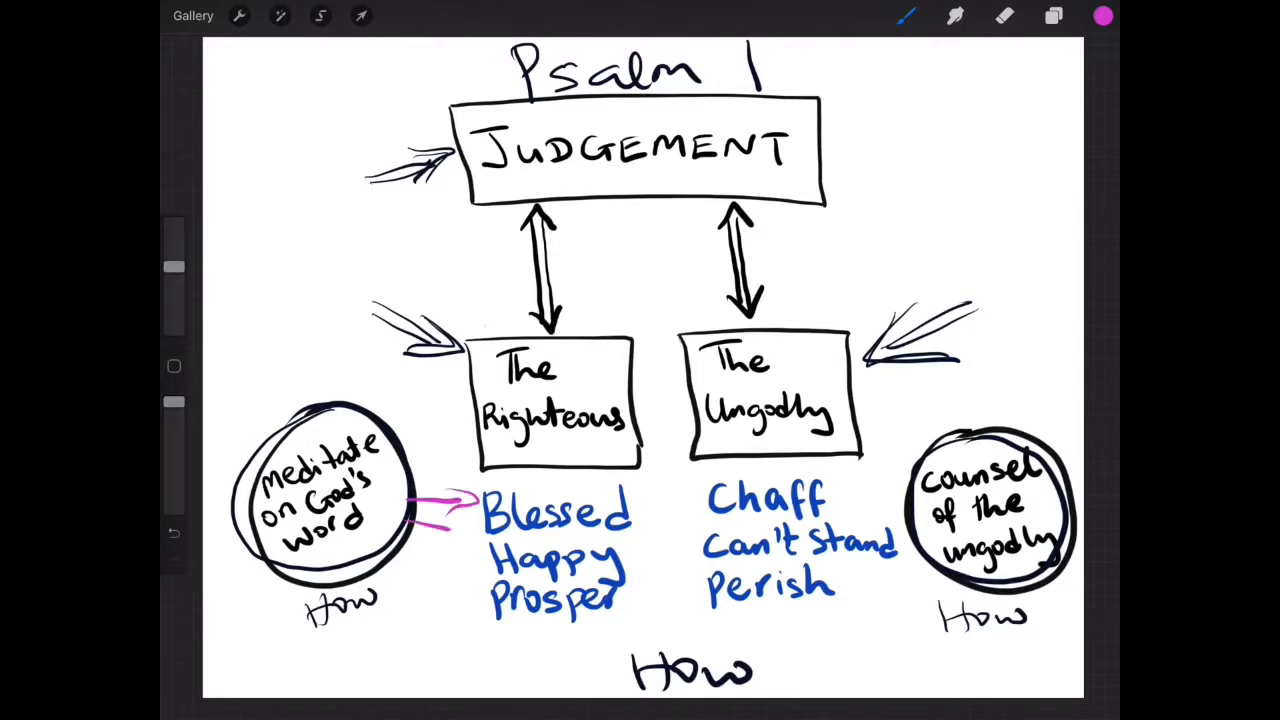
pyautogui.moveTo(400, 555); pyautogui.dragTo(470, 540)
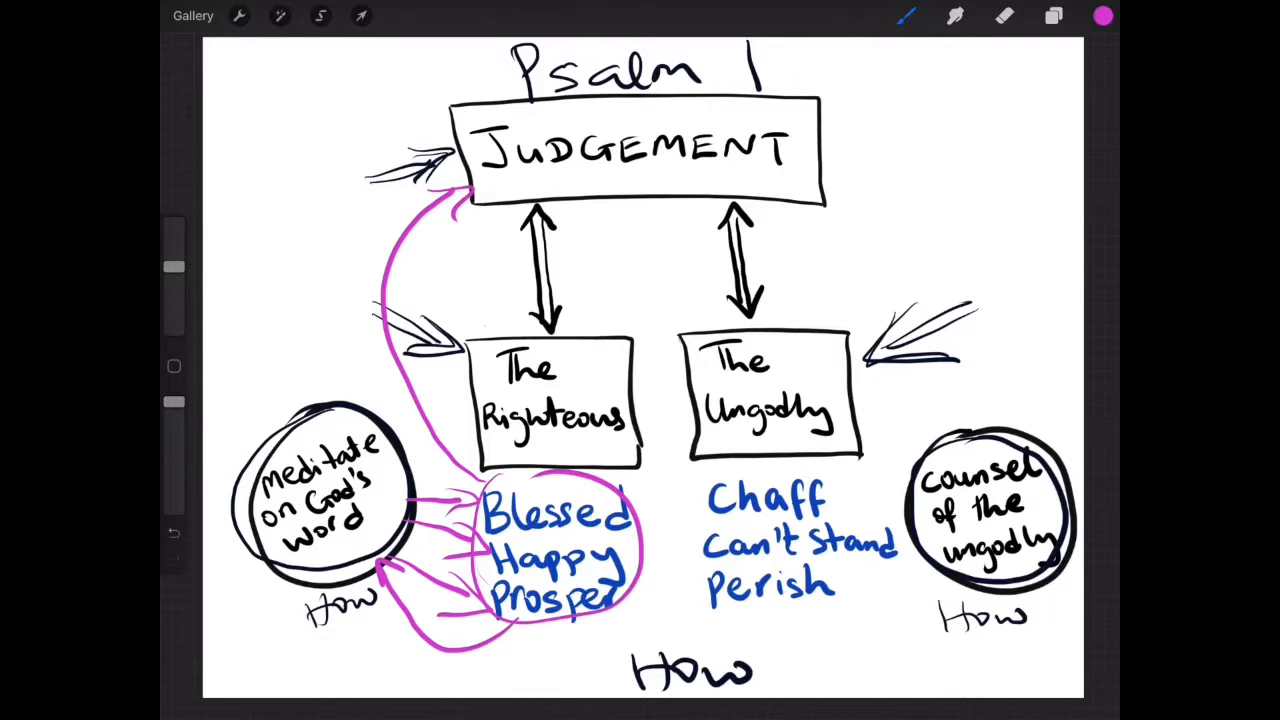
pyautogui.moveTo(660, 520); pyautogui.dragTo(705, 505)
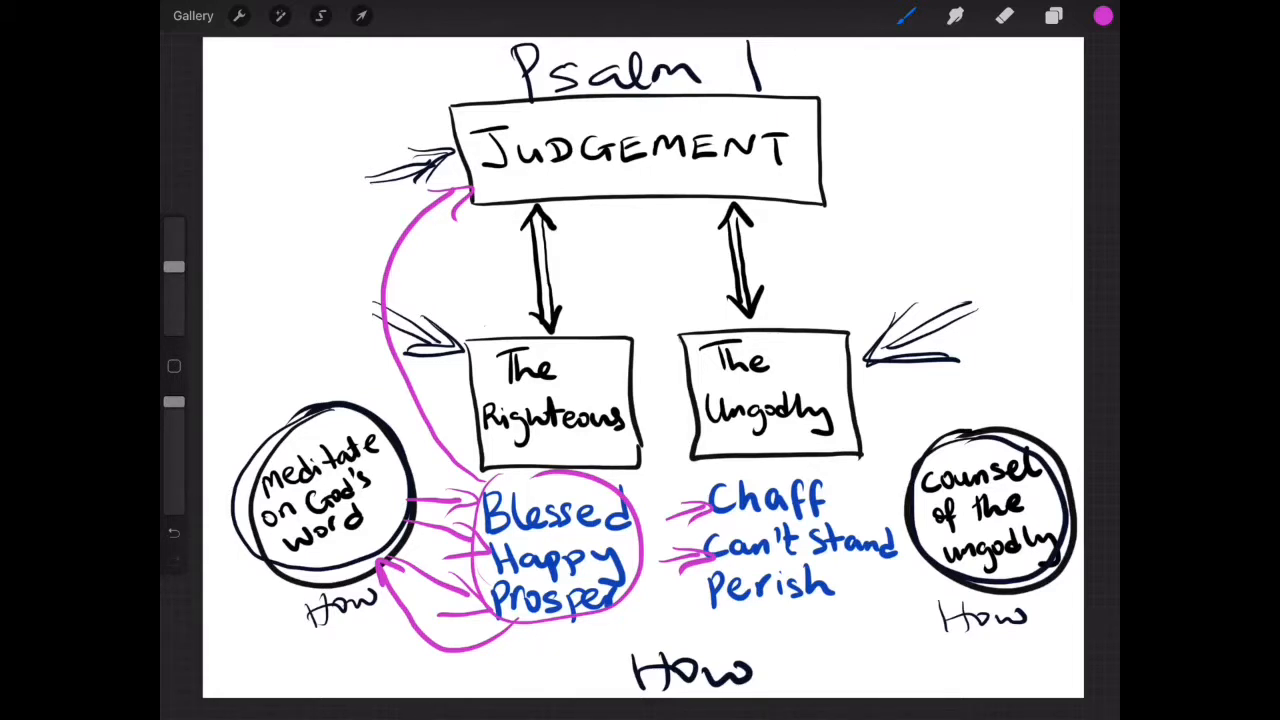
pyautogui.moveTo(660, 610); pyautogui.dragTo(700, 605)
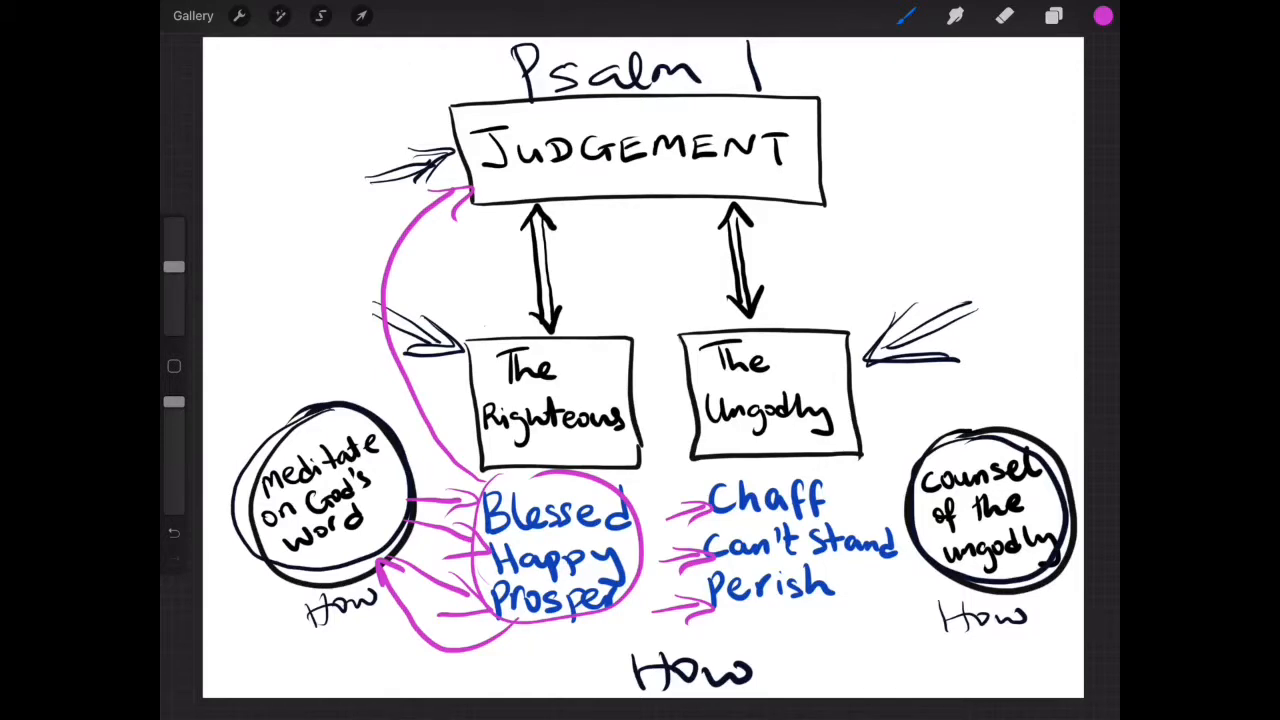
# Toggle the annotated Psalm text layer to review it, then return to the diagram.
pyautogui.click(1054, 15)
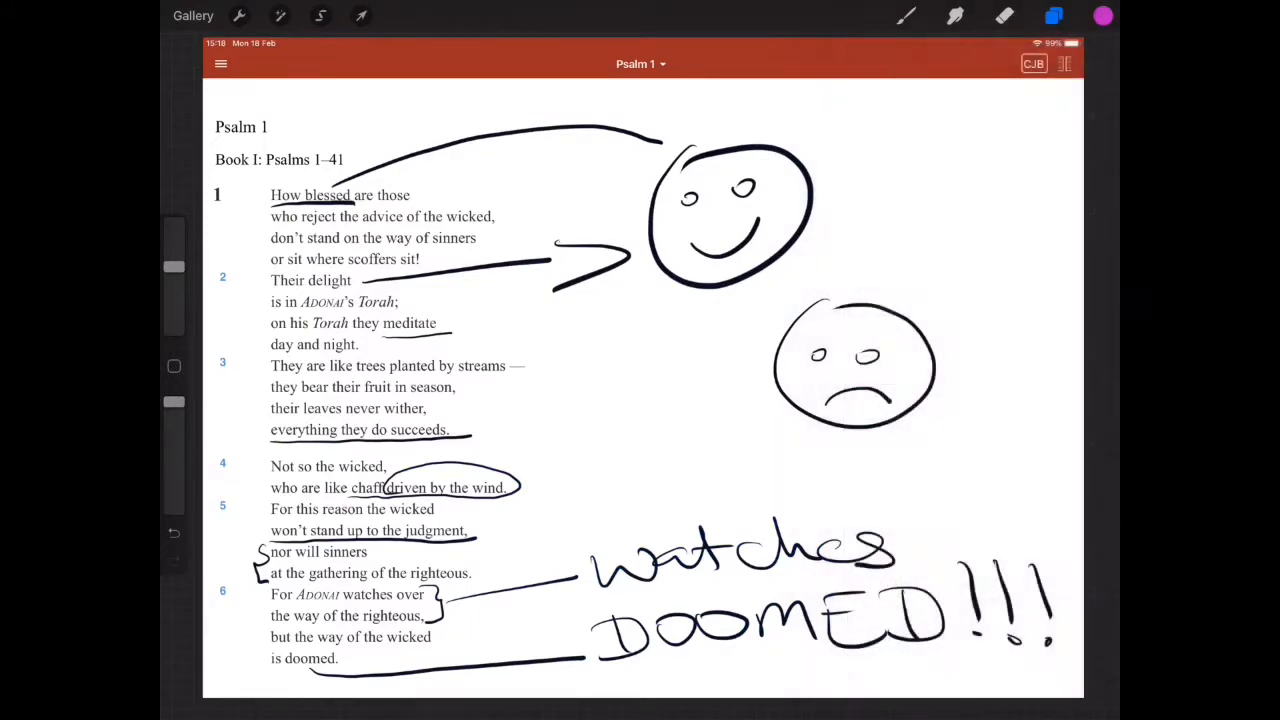
pyautogui.click(906, 15)
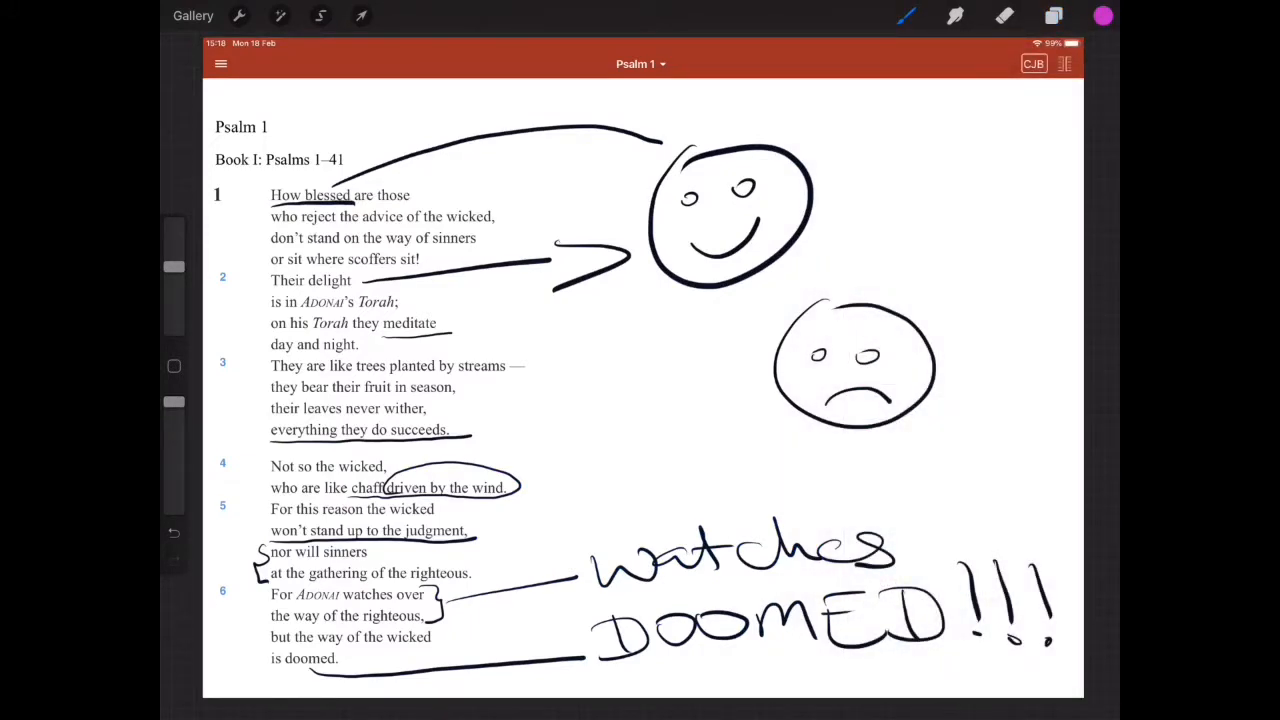
pyautogui.click(1054, 15)
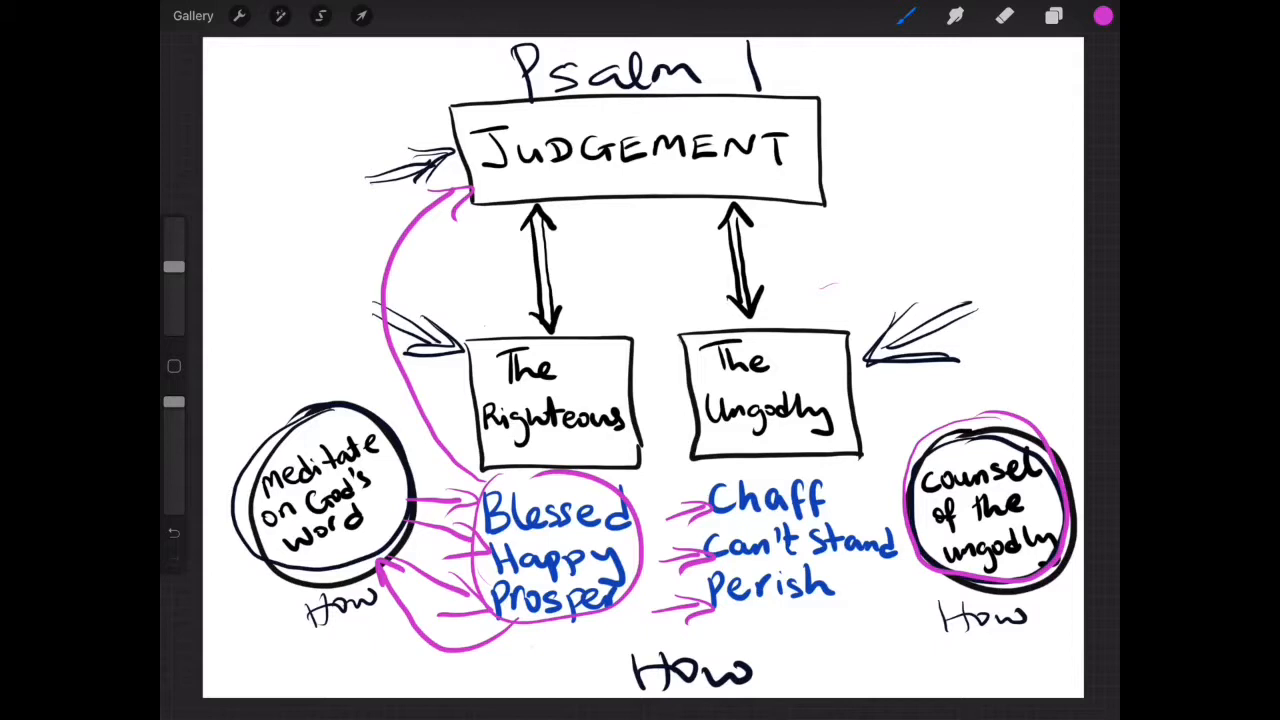
# Make the chaff Inserted Image layer visible and check its placement beside The Ungodly box.
pyautogui.click(1053, 16)
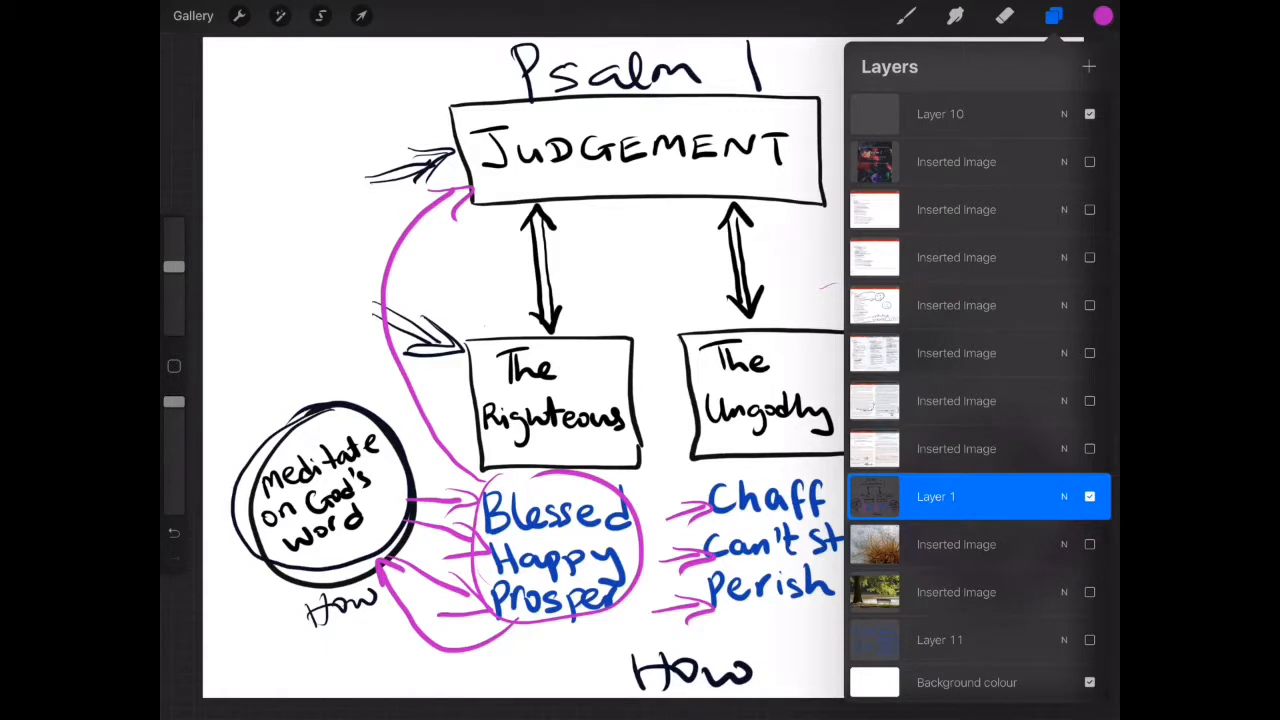
pyautogui.click(1089, 544)
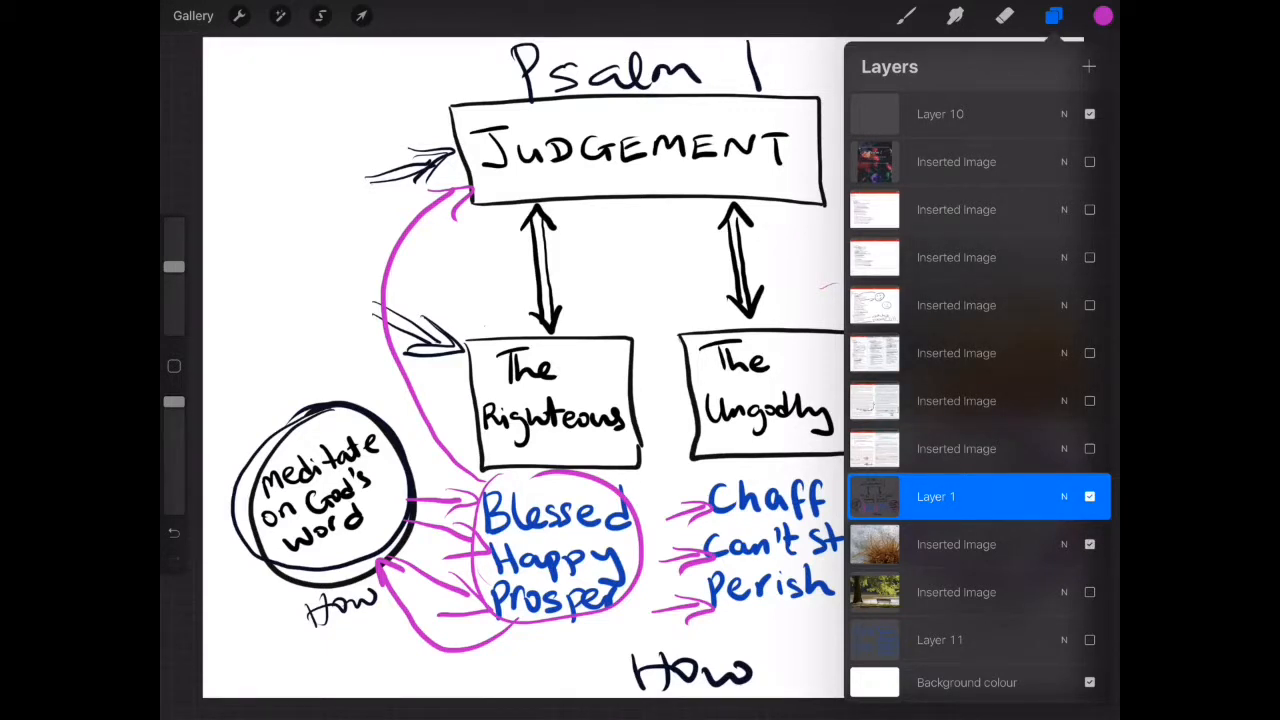
pyautogui.click(1053, 16)
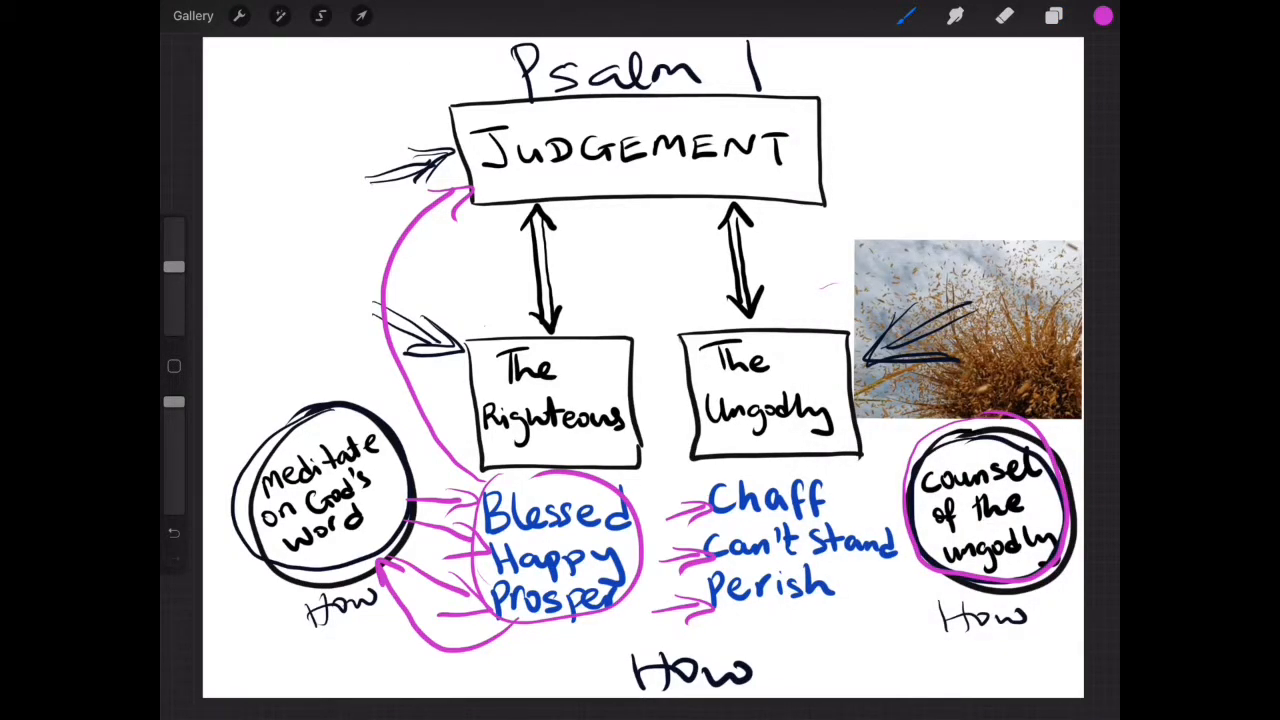
pyautogui.click(361, 15)
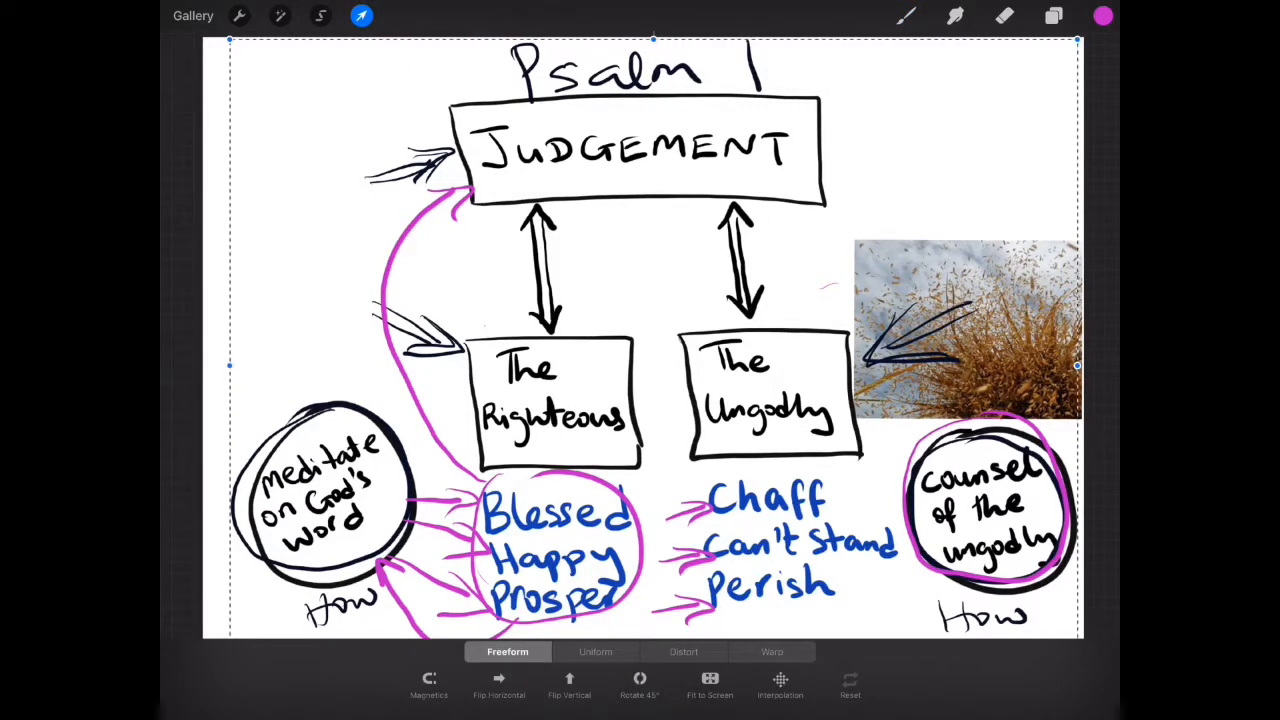
pyautogui.click(1053, 15)
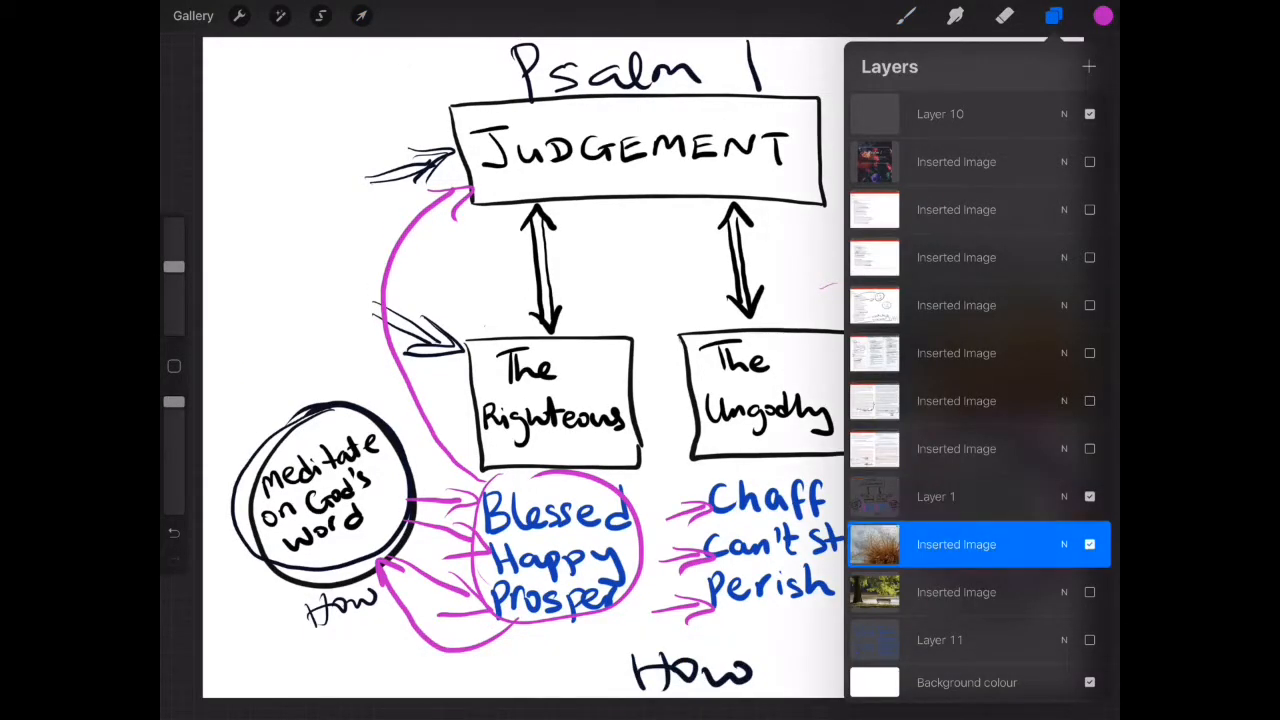
pyautogui.click(1053, 15)
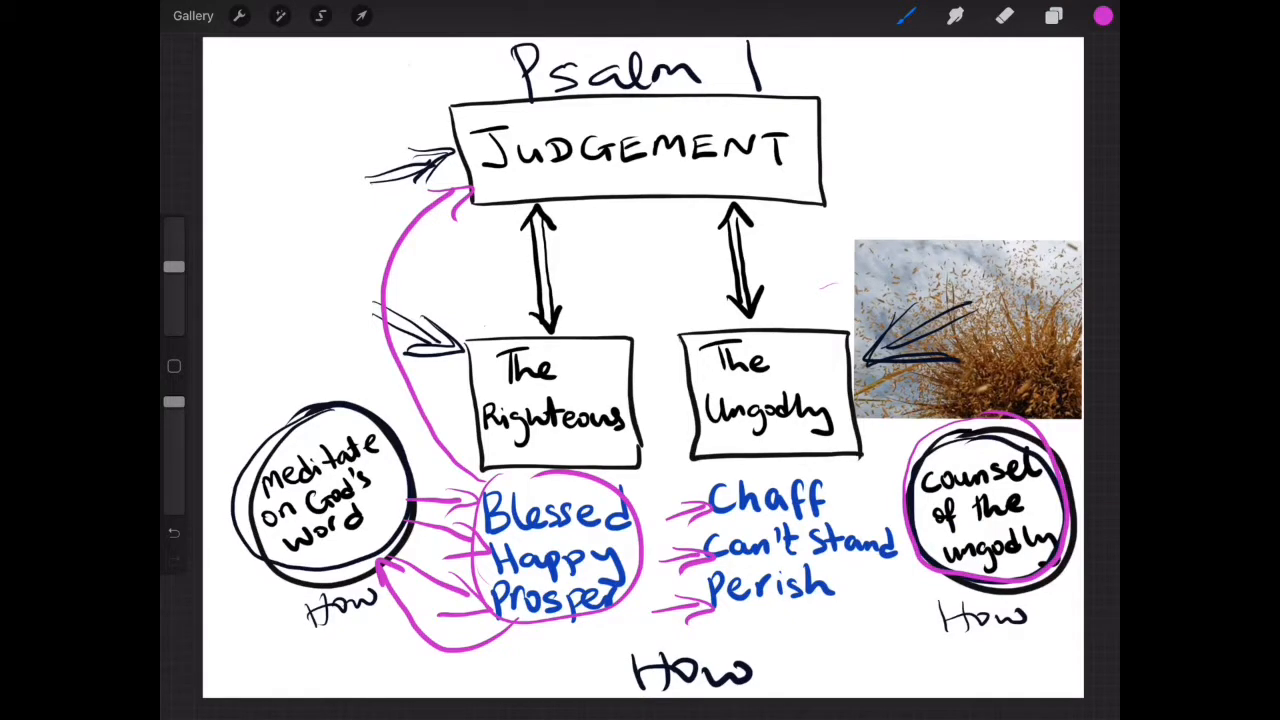
# Enable the lakeside tree Inserted Image layer left of The Righteous box.
pyautogui.click(361, 15)
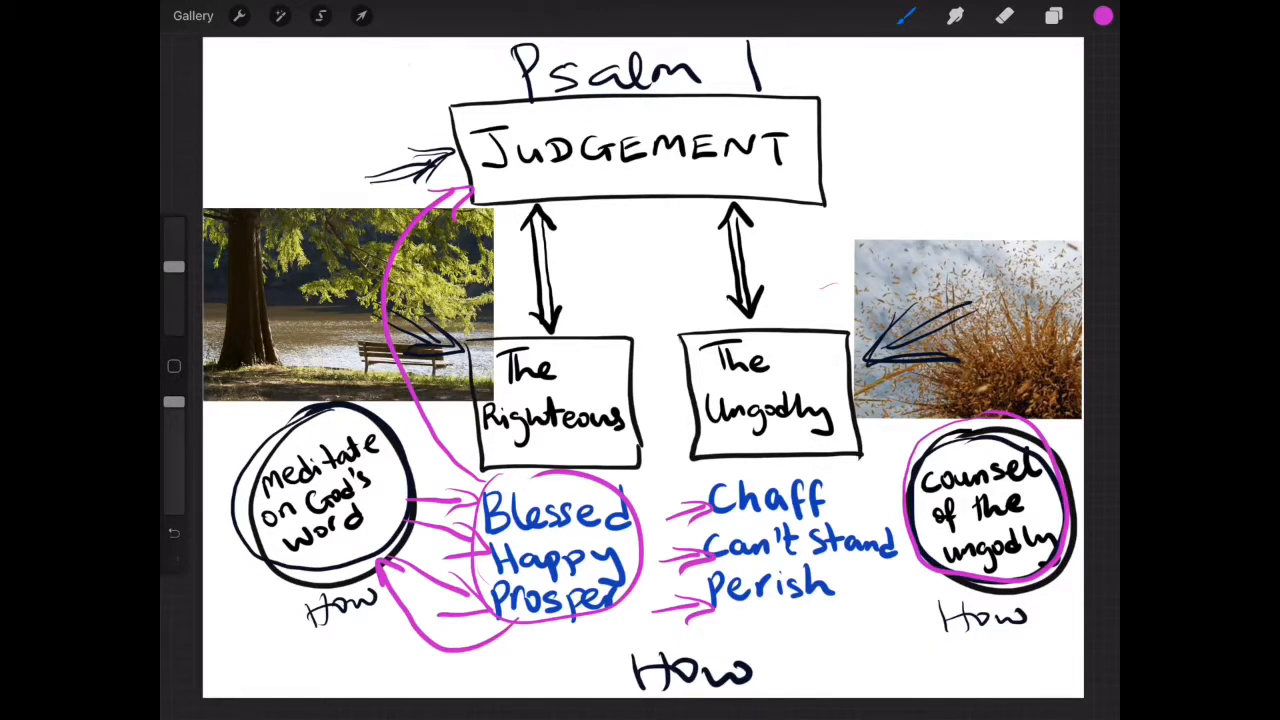
# Select the tree image layer and drag it upward with Freeform Transform toward Judgement.
pyautogui.click(361, 15)
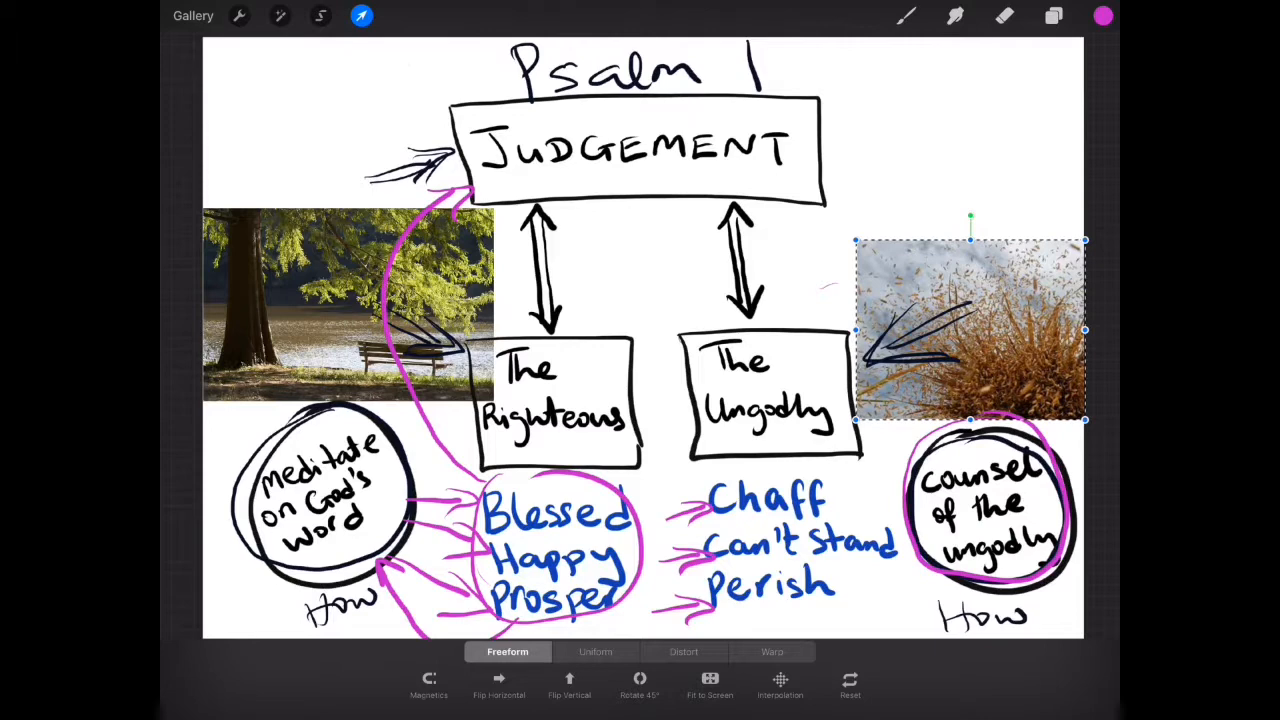
pyautogui.click(1053, 15)
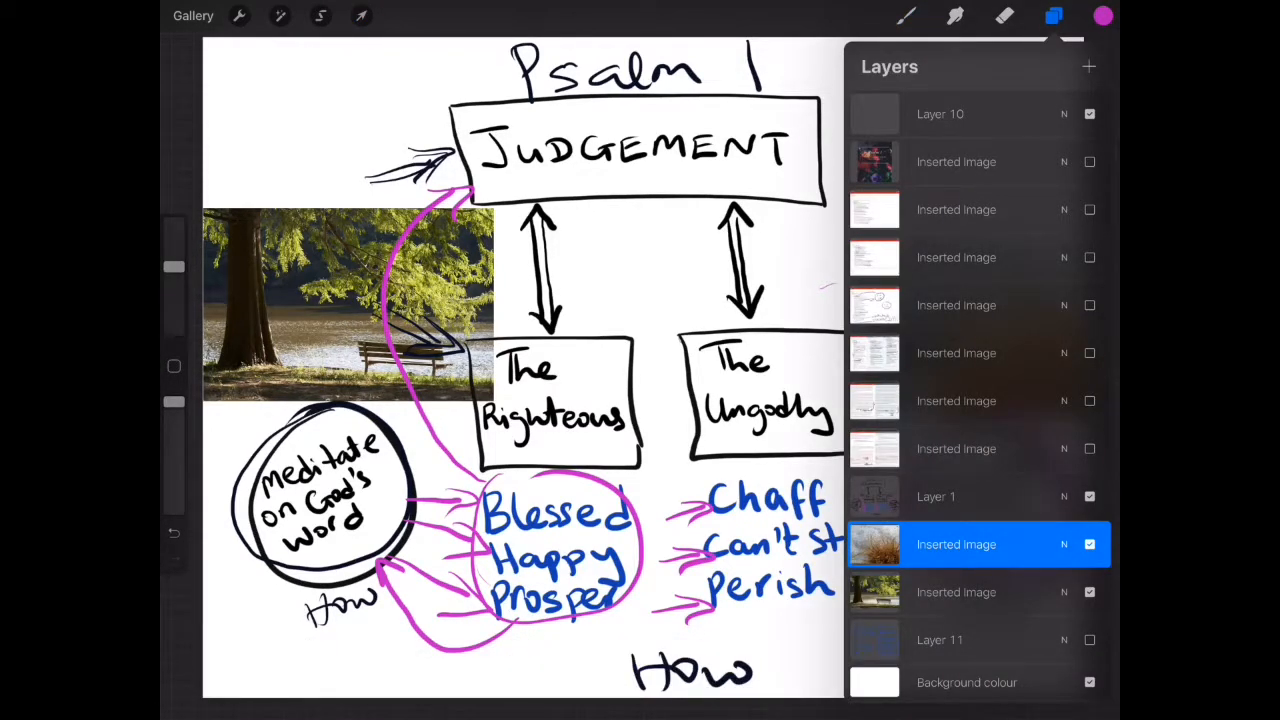
pyautogui.click(1054, 15)
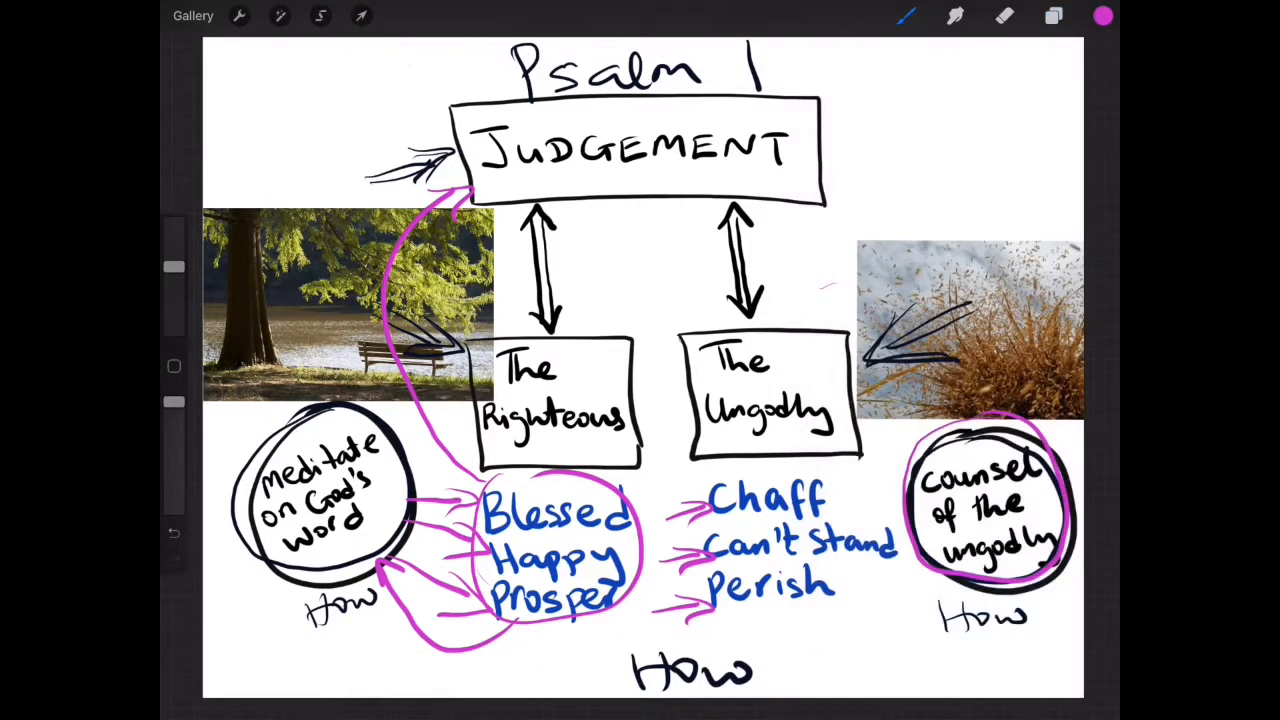
pyautogui.click(361, 16)
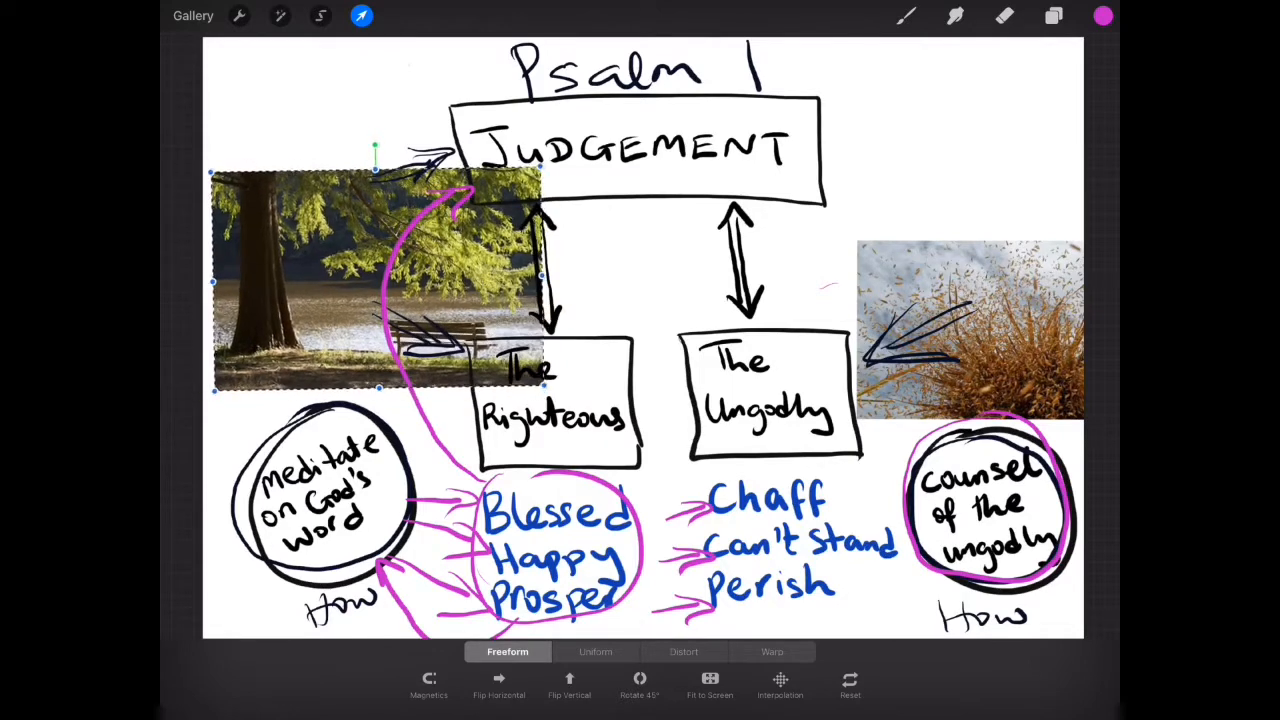
pyautogui.click(1053, 16)
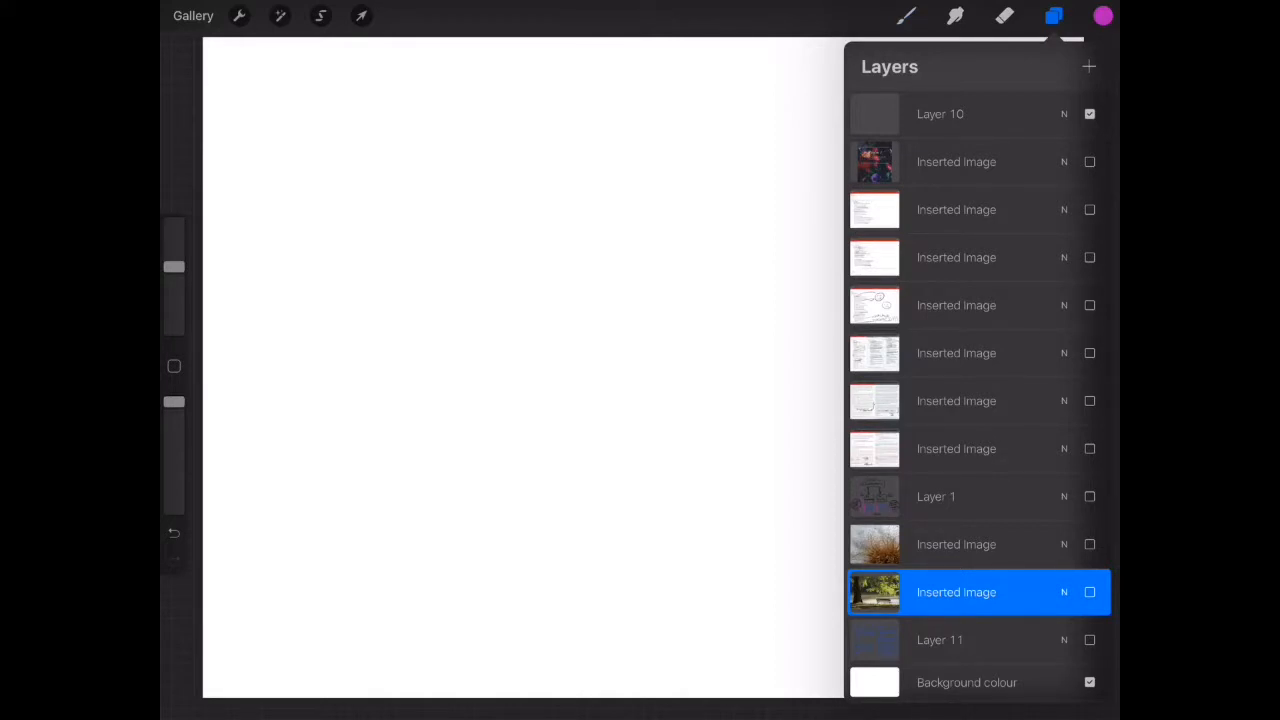
# Turn on the annotated Psalm text layer showing smiley faces, 'watches' and 'DOOMED!!!'.
pyautogui.click(1090, 305)
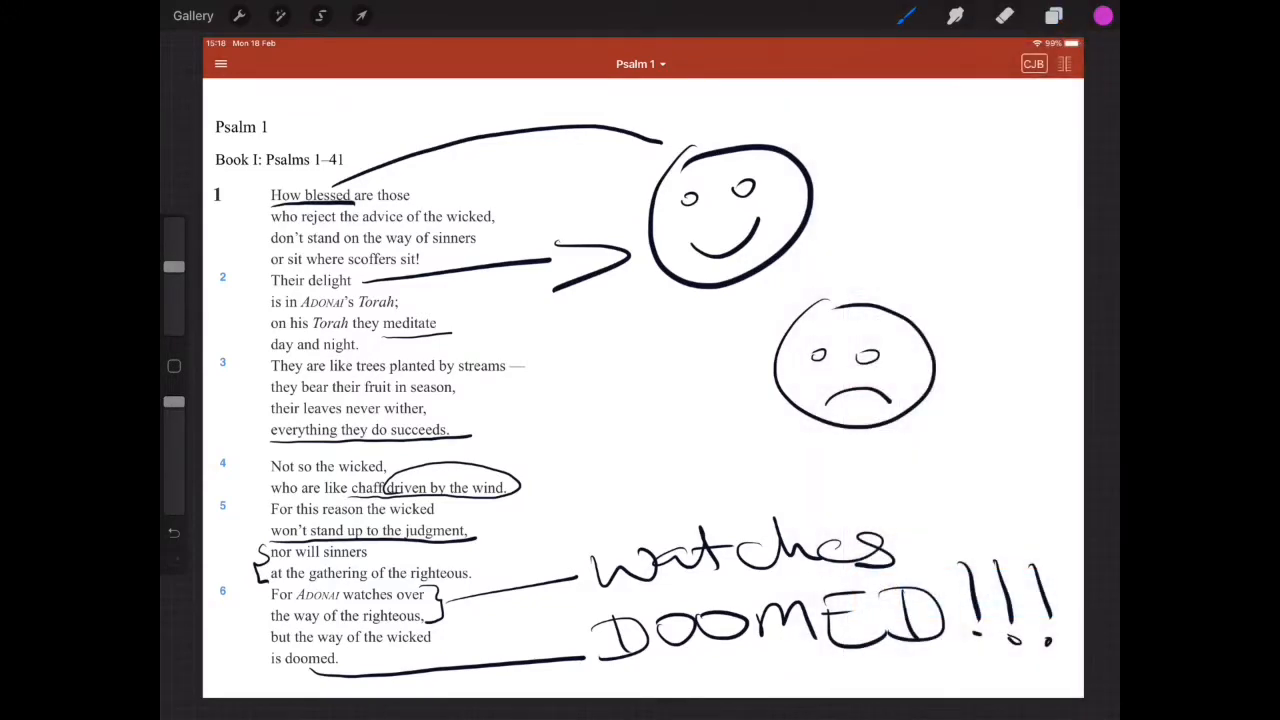
pyautogui.click(1054, 15)
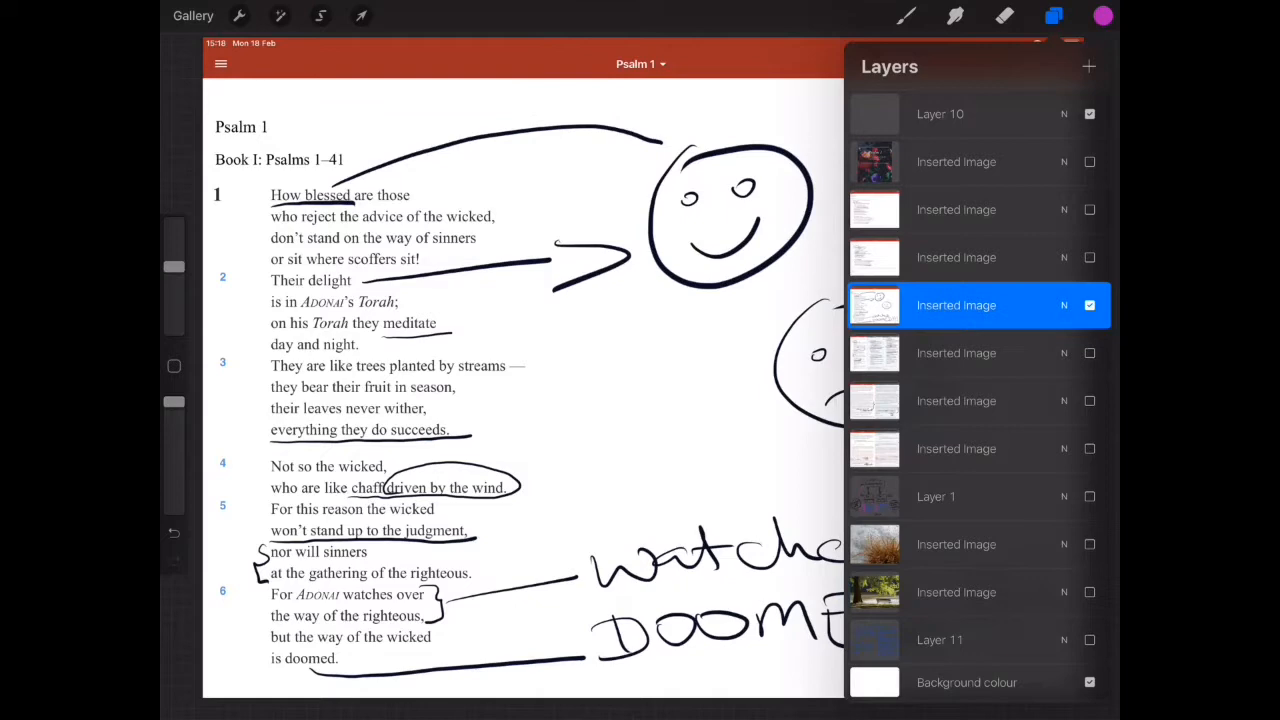
pyautogui.click(1054, 15)
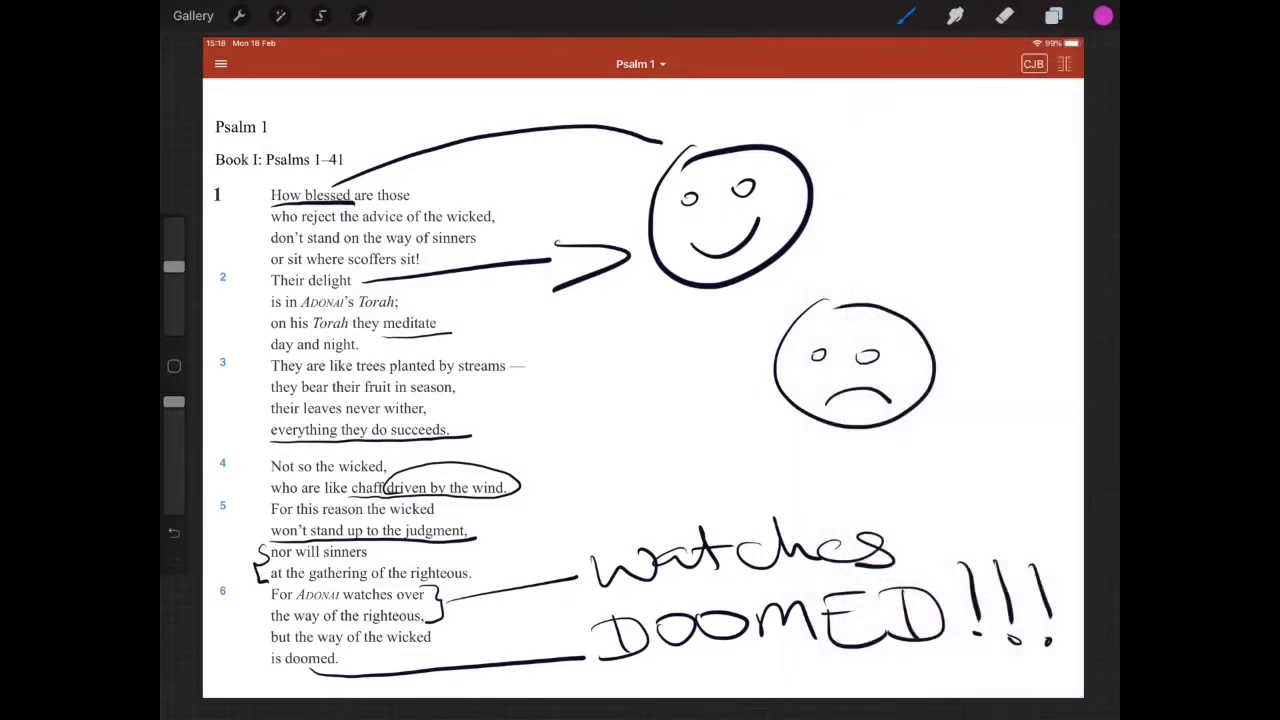